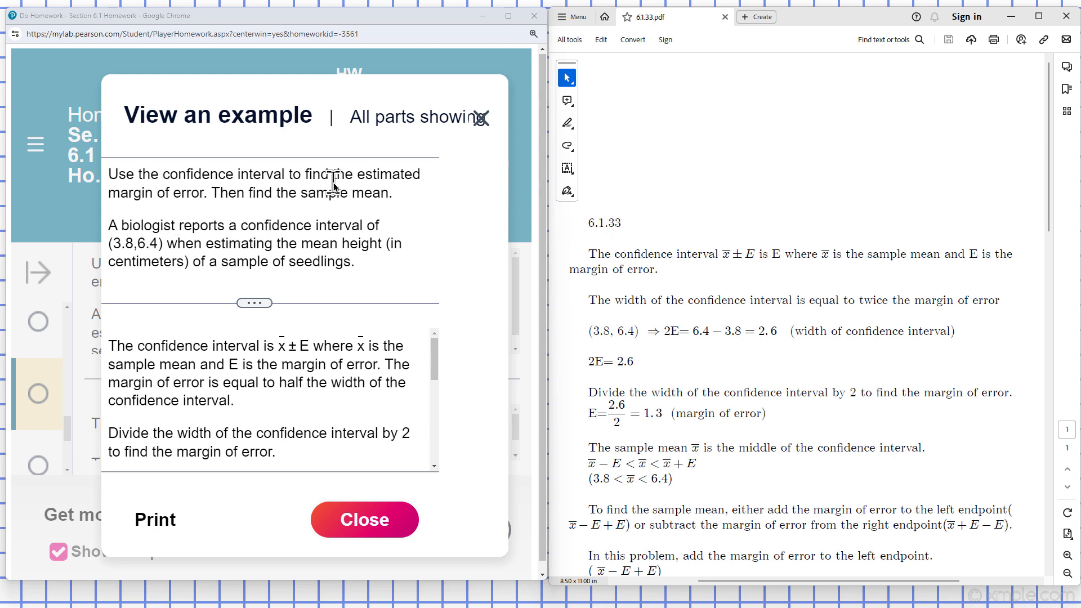
{"action": "mouse_move", "coordinate": [238, 227]}
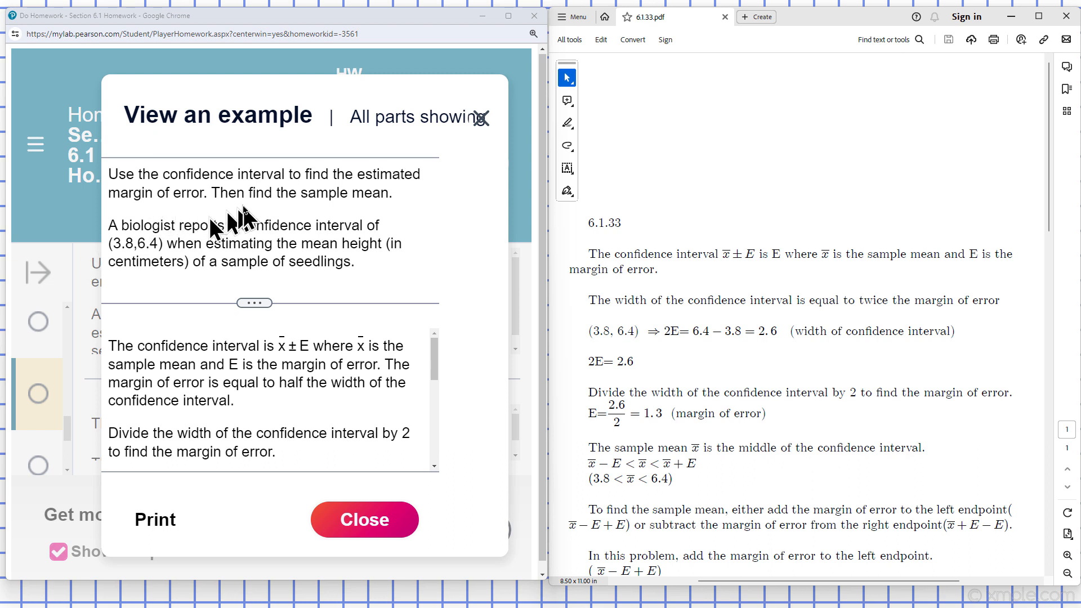
{"action": "mouse_move", "coordinate": [286, 197]}
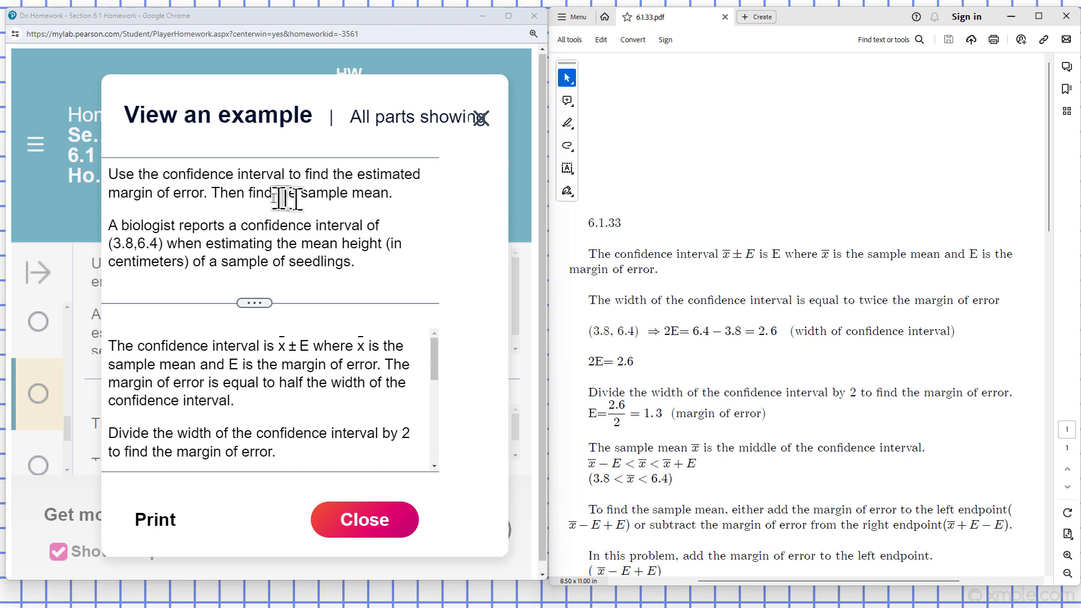
{"action": "mouse_move", "coordinate": [210, 221]}
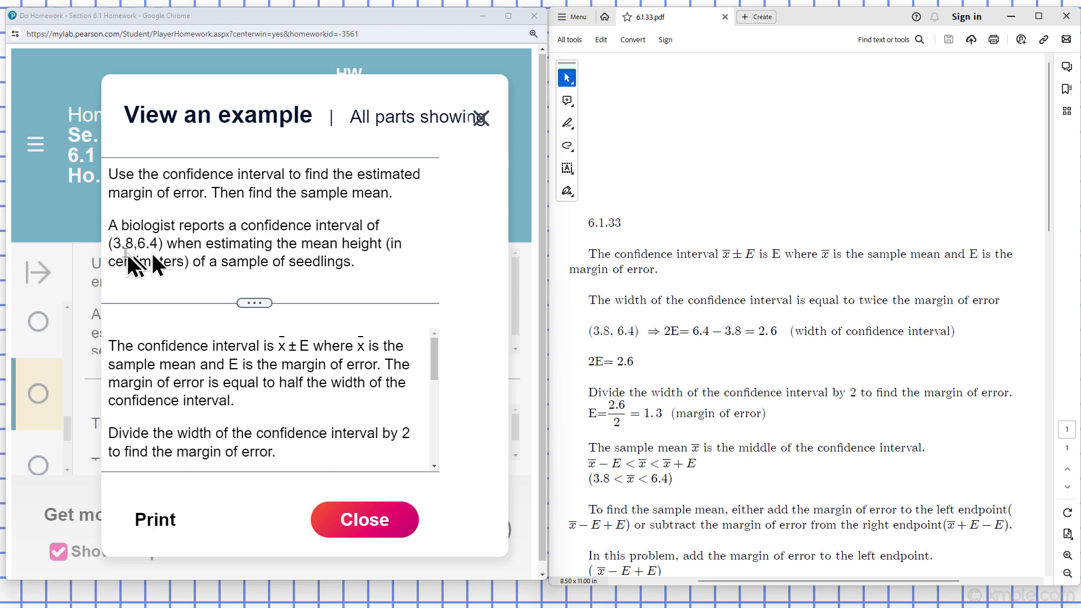
{"action": "mouse_move", "coordinate": [127, 264]}
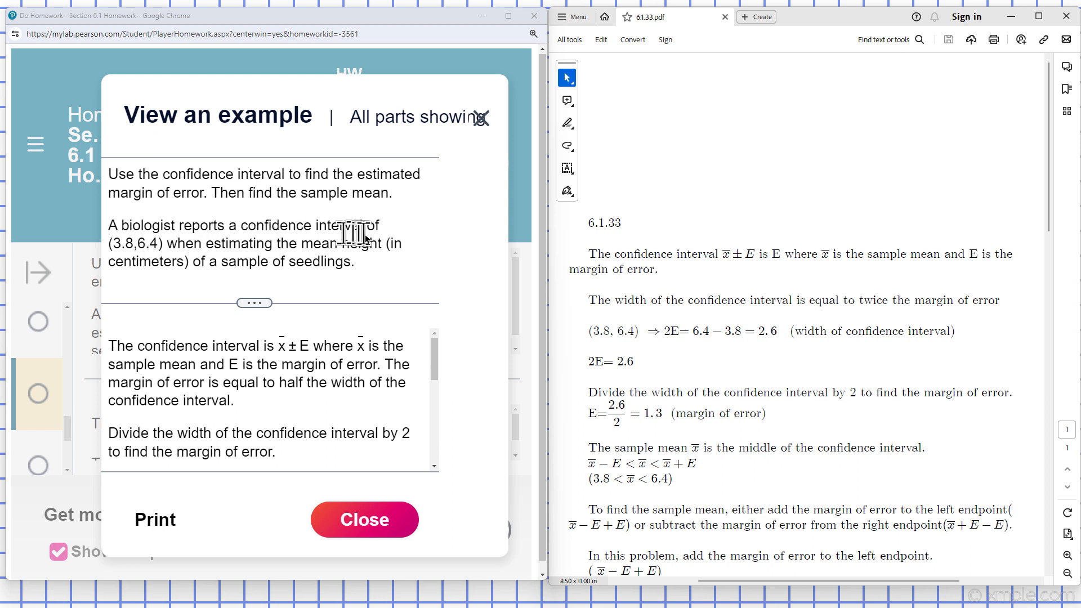
{"action": "mouse_move", "coordinate": [316, 269]}
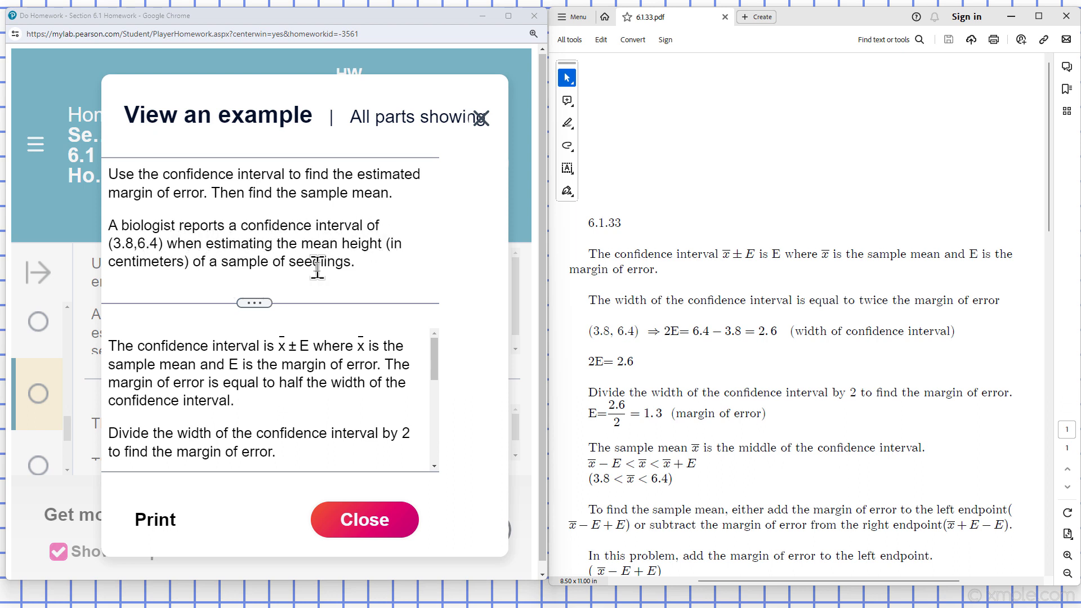
{"action": "mouse_move", "coordinate": [734, 270]}
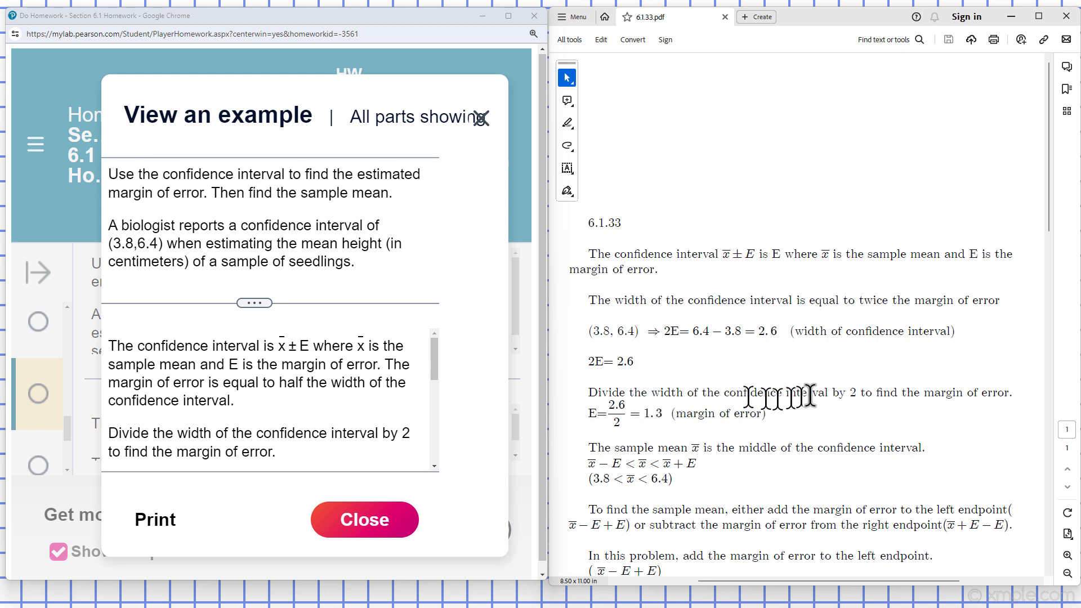
{"action": "mouse_move", "coordinate": [963, 396]}
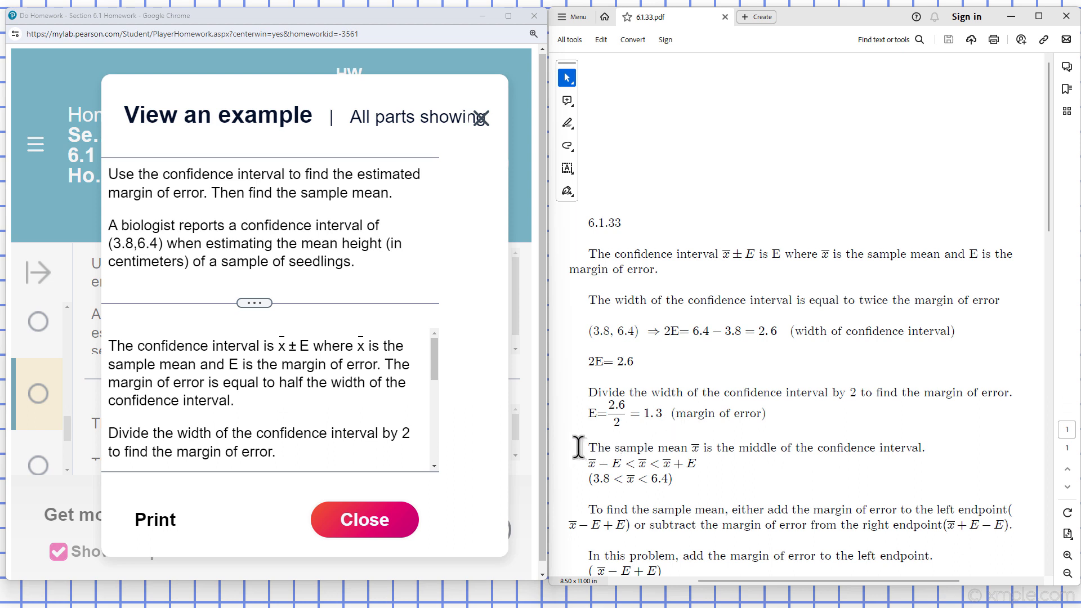
{"action": "mouse_move", "coordinate": [587, 495]}
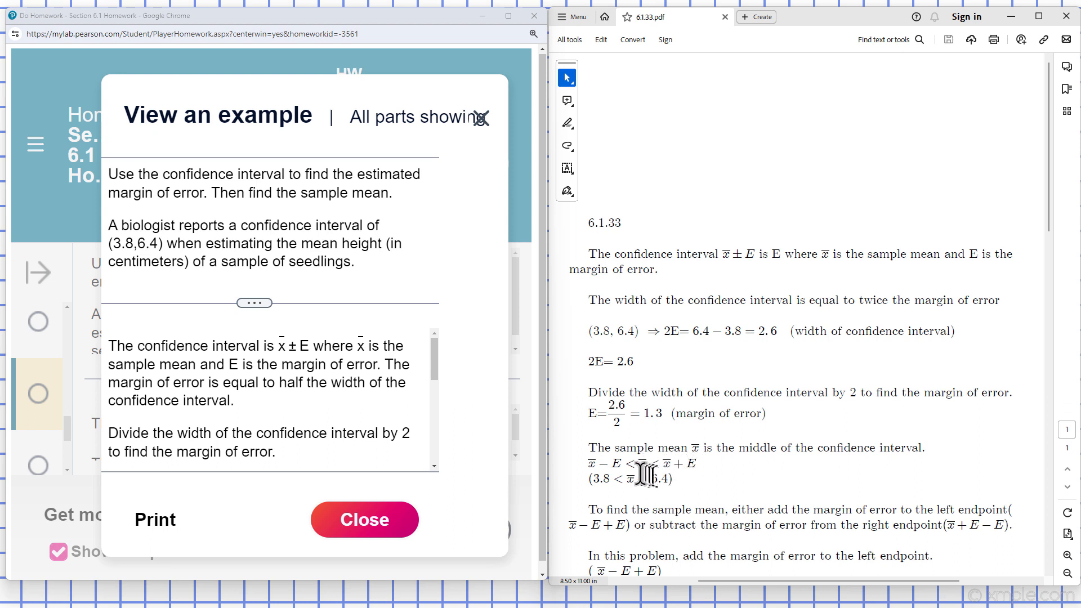
{"action": "mouse_move", "coordinate": [586, 461]}
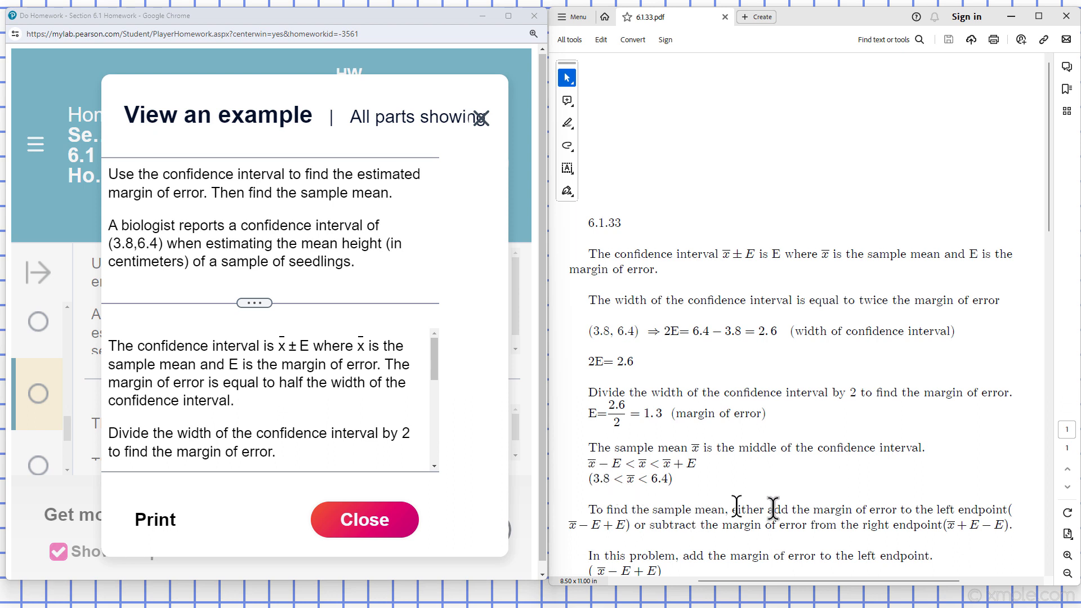
{"action": "mouse_move", "coordinate": [1059, 237]}
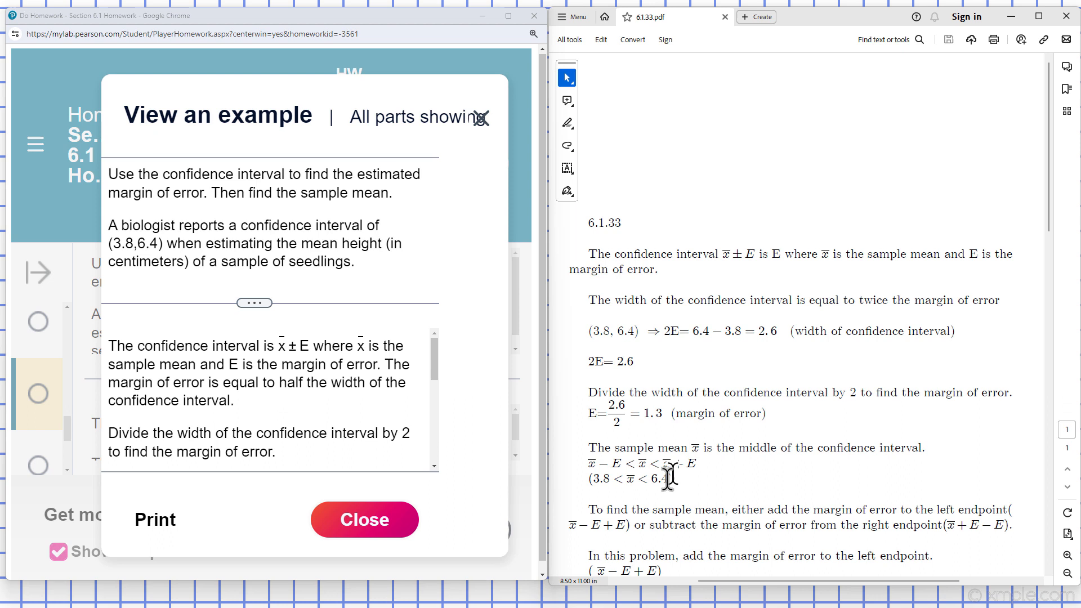
{"action": "mouse_move", "coordinate": [935, 345]}
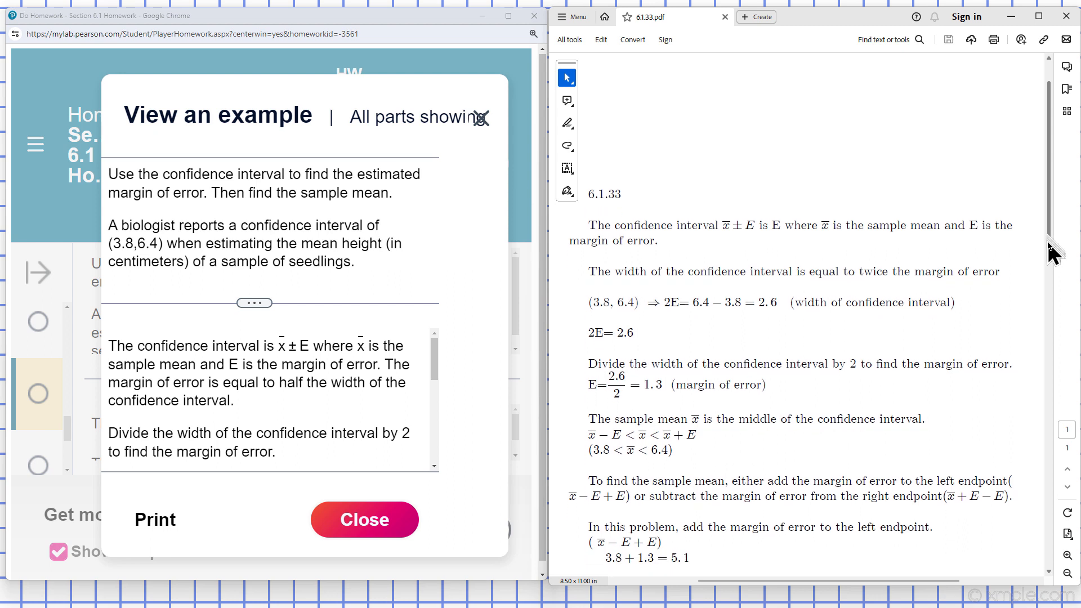
{"action": "scroll", "scroll_direction": "down", "scroll_amount": 3}
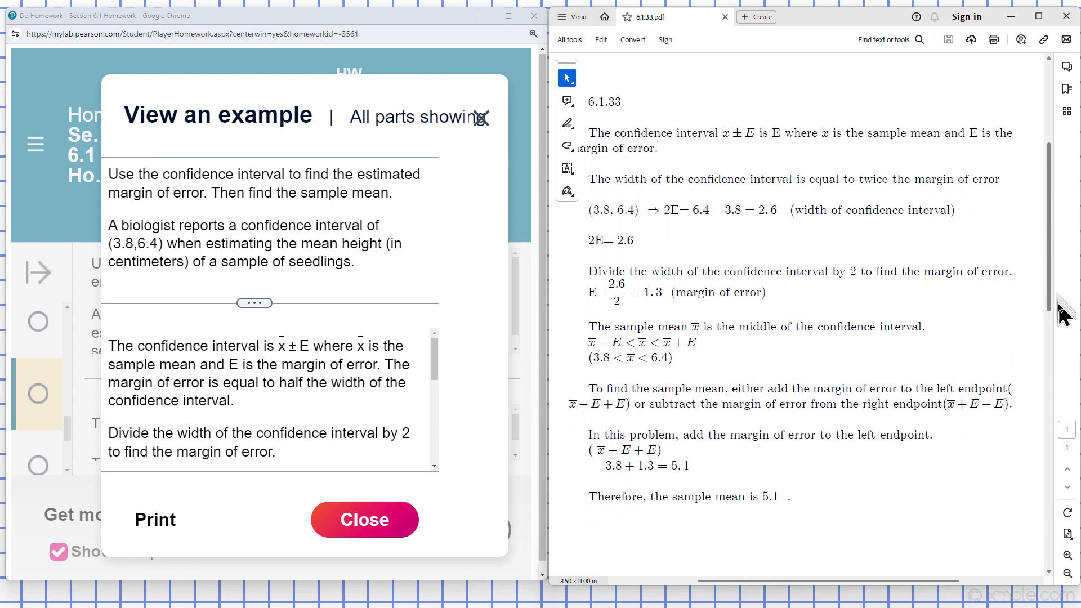
{"action": "scroll", "scroll_direction": "down", "scroll_amount": 3}
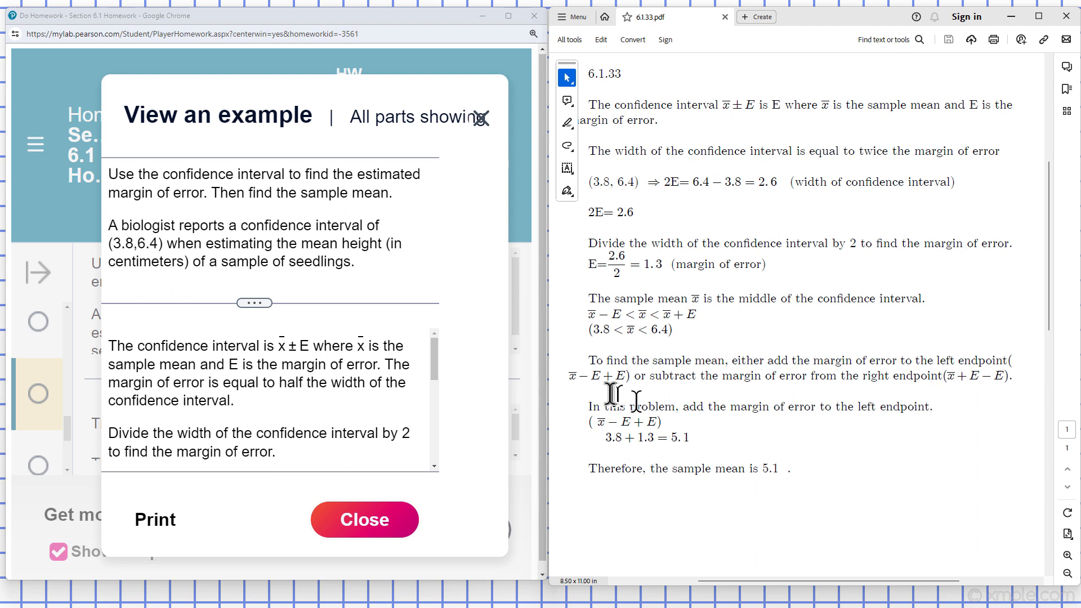
{"action": "mouse_move", "coordinate": [572, 399]}
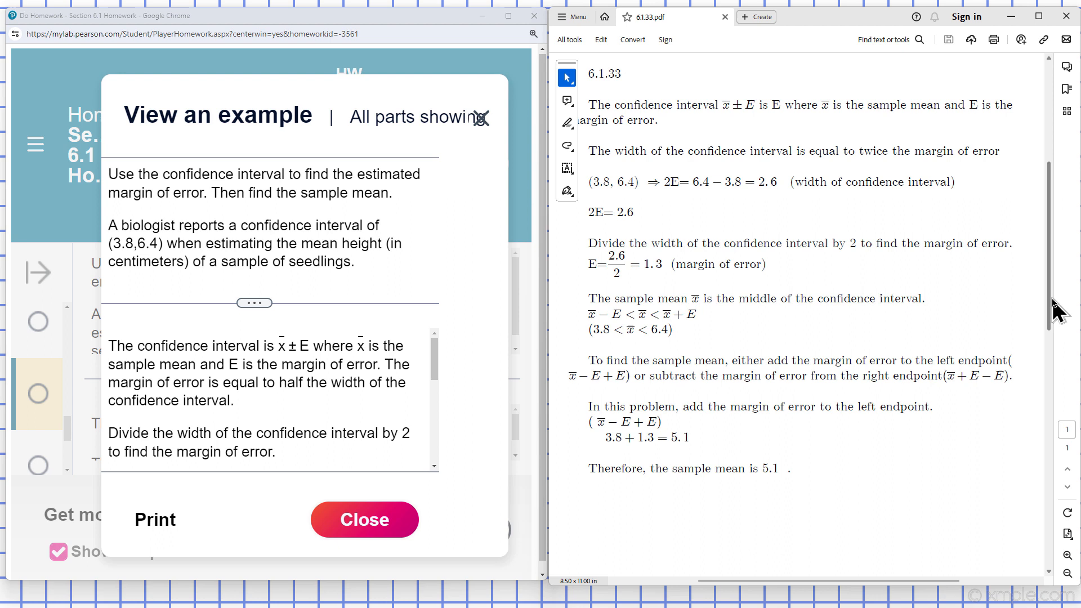
{"action": "mouse_move", "coordinate": [710, 522]}
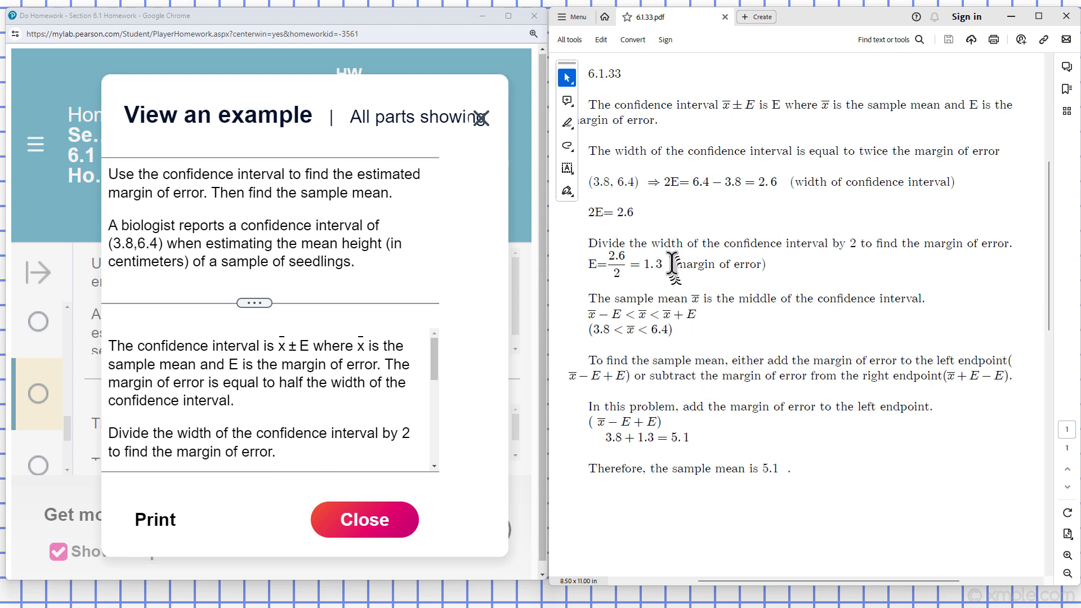
{"action": "mouse_move", "coordinate": [500, 334]}
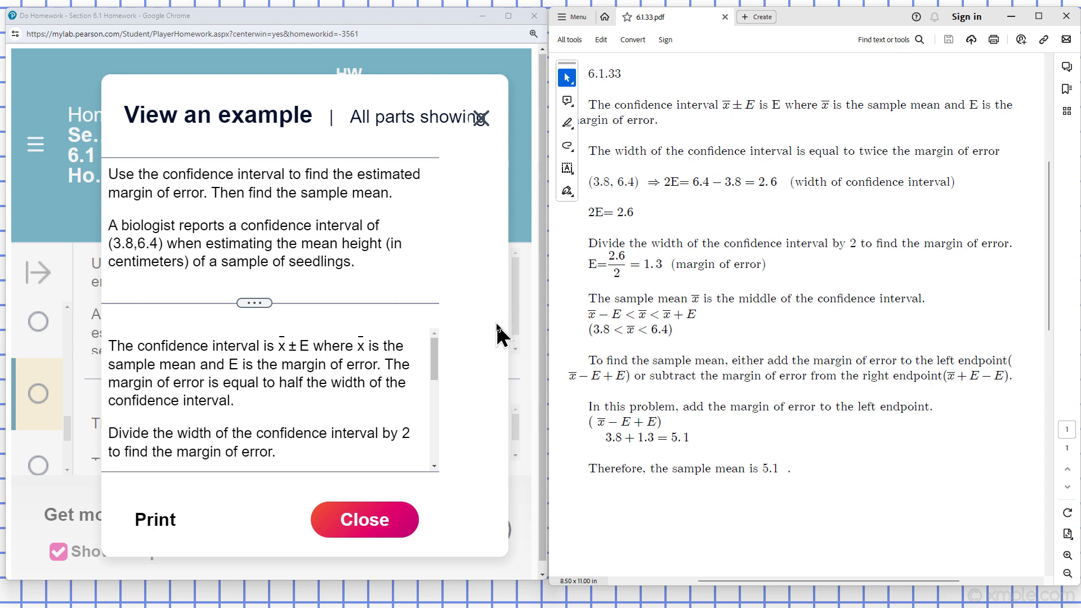
{"action": "mouse_move", "coordinate": [504, 338]}
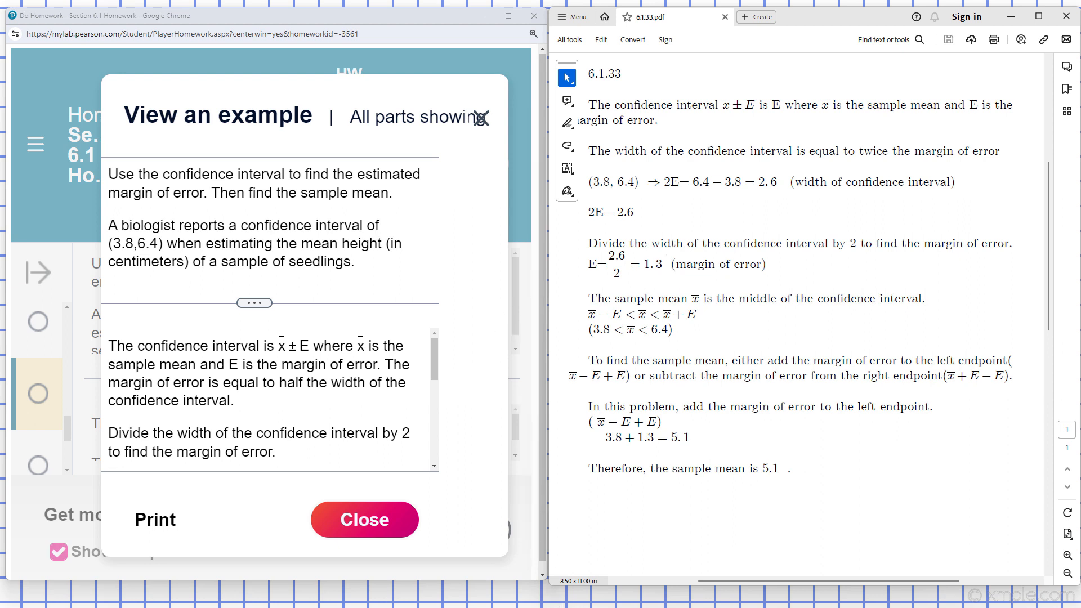